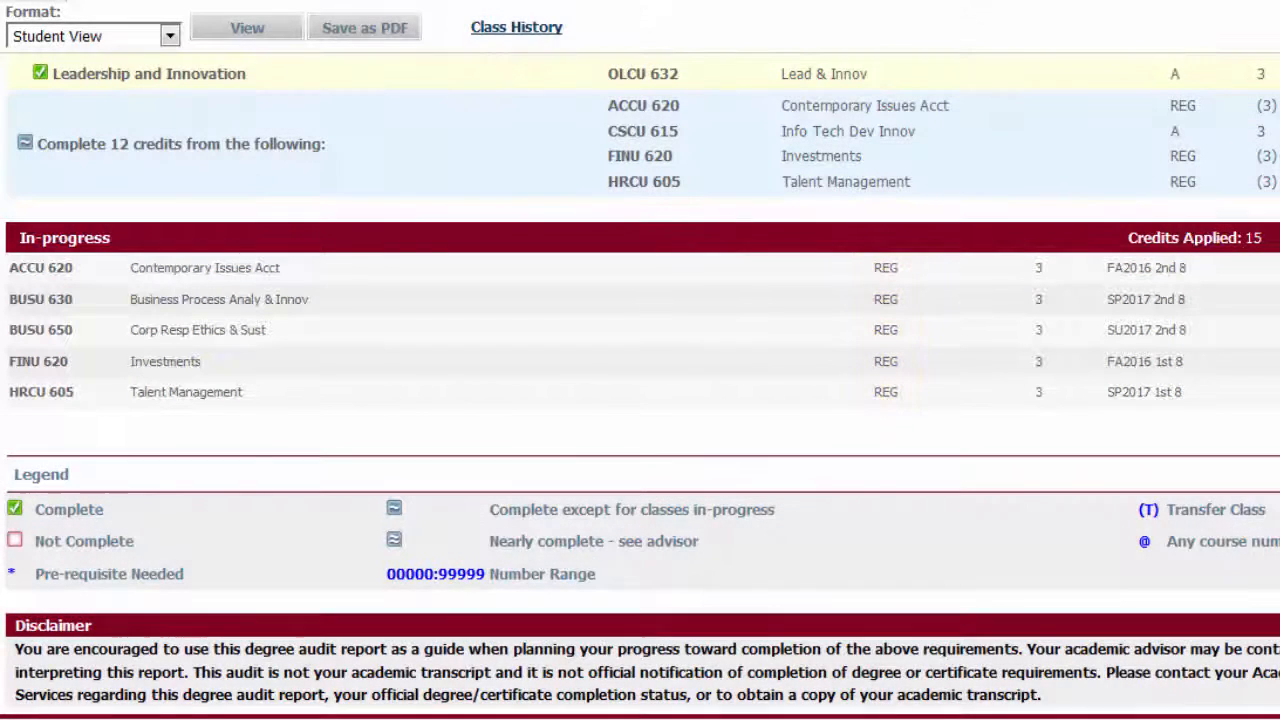
pyautogui.moveTo(481, 415)
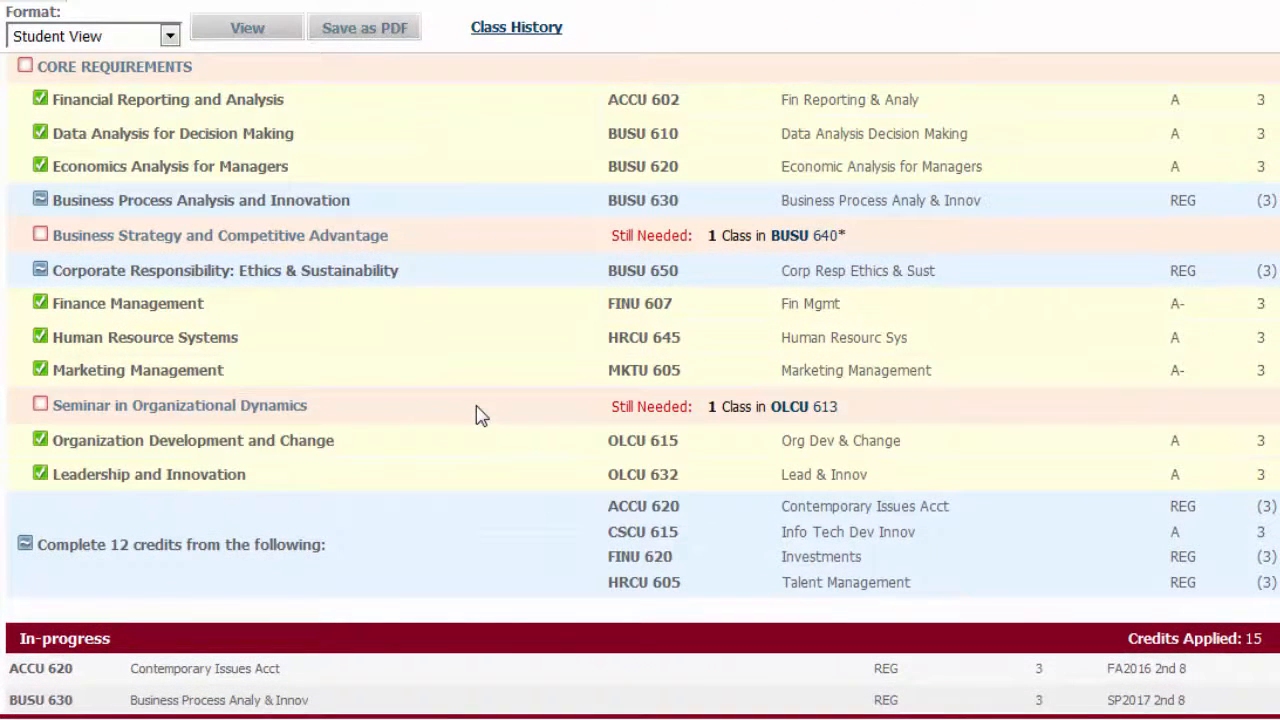
pyautogui.moveTo(798, 411)
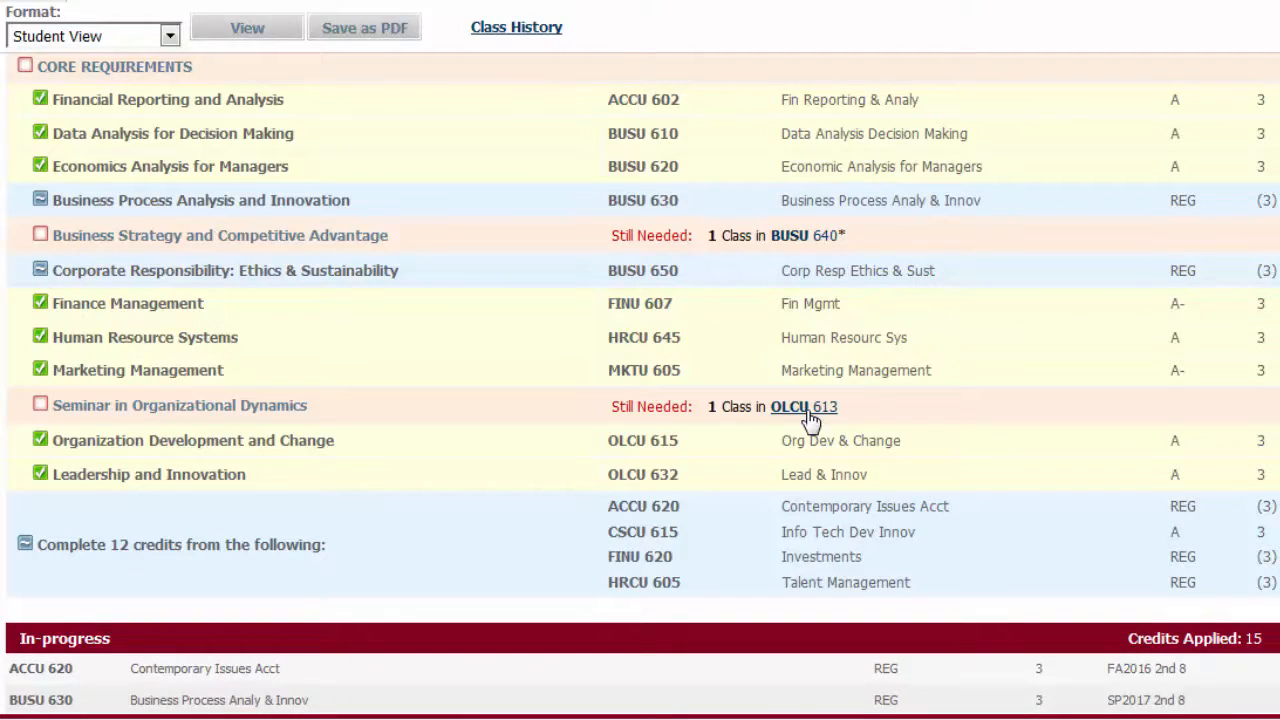
# Show the still-needed OLCU 613 course details and scroll to its section schedule.
pyautogui.click(797, 407)
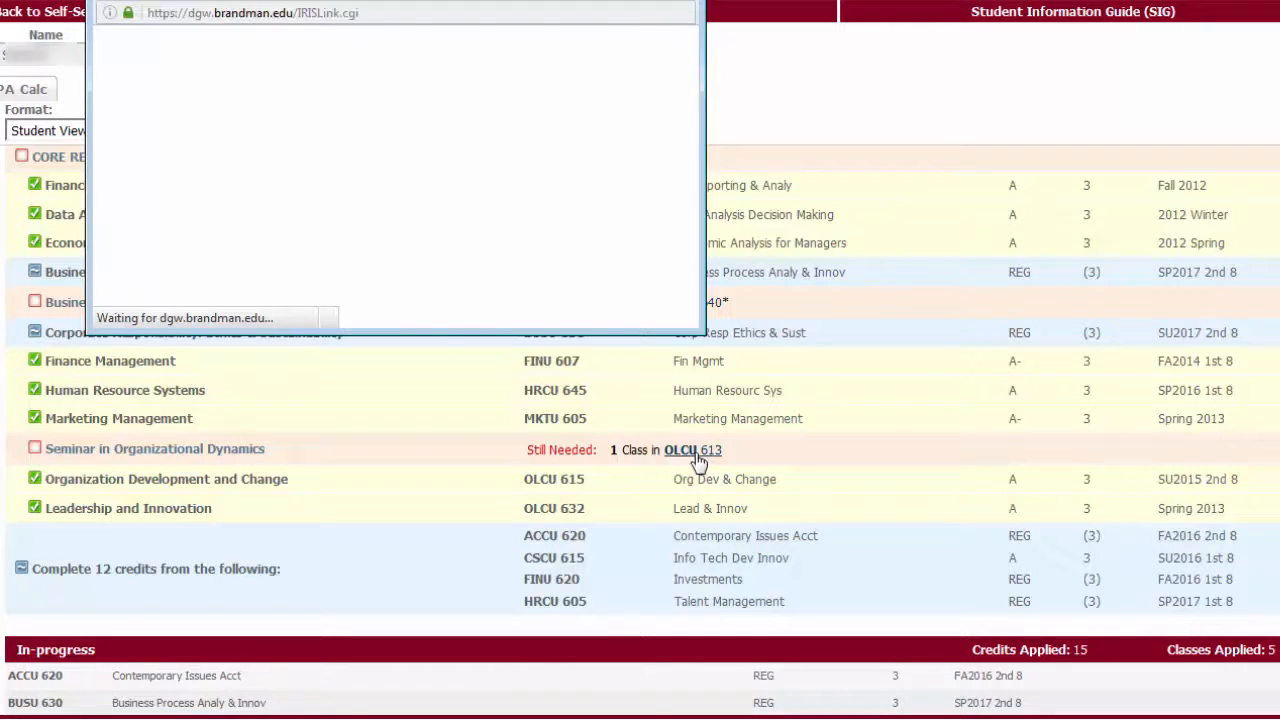
pyautogui.click(692, 450)
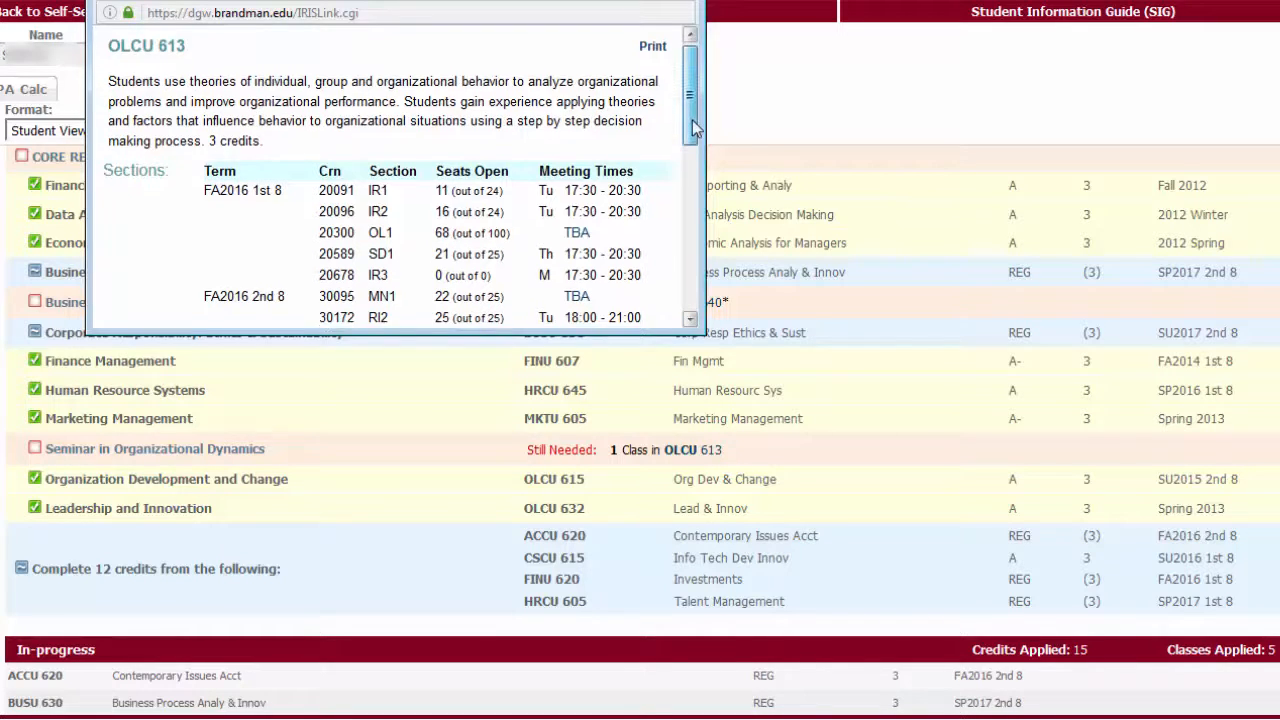
pyautogui.scroll(-3)
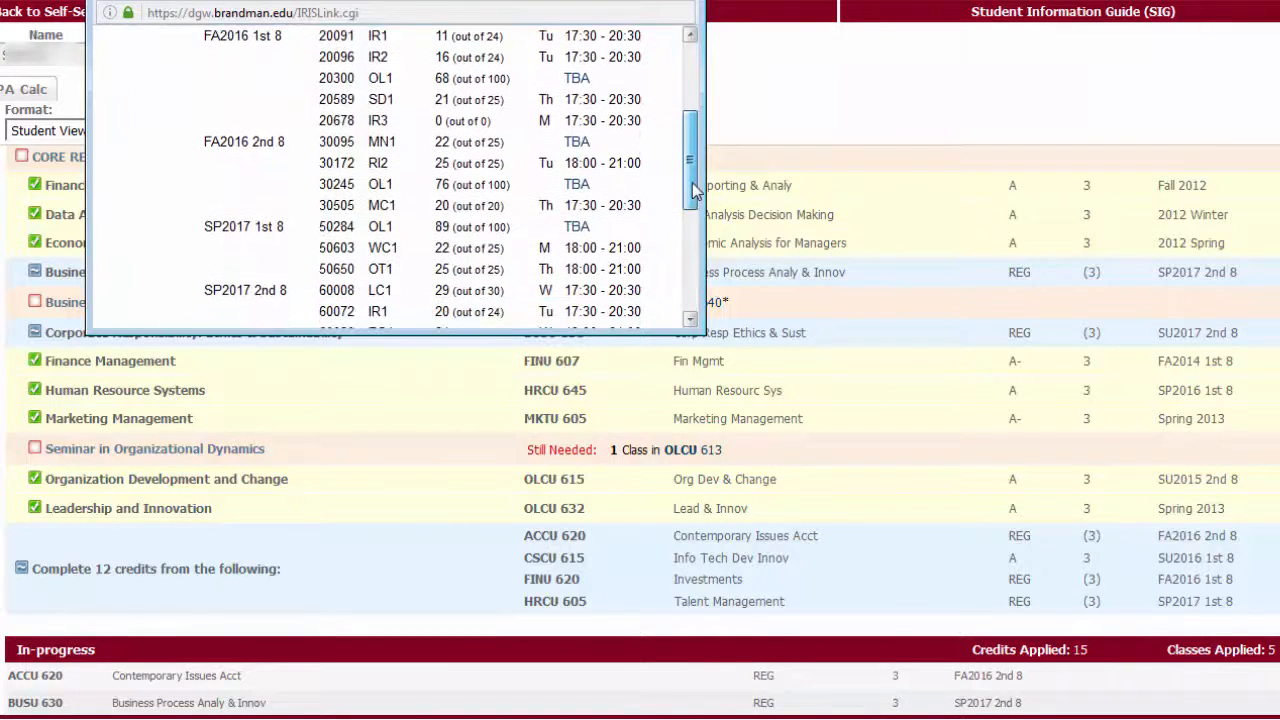